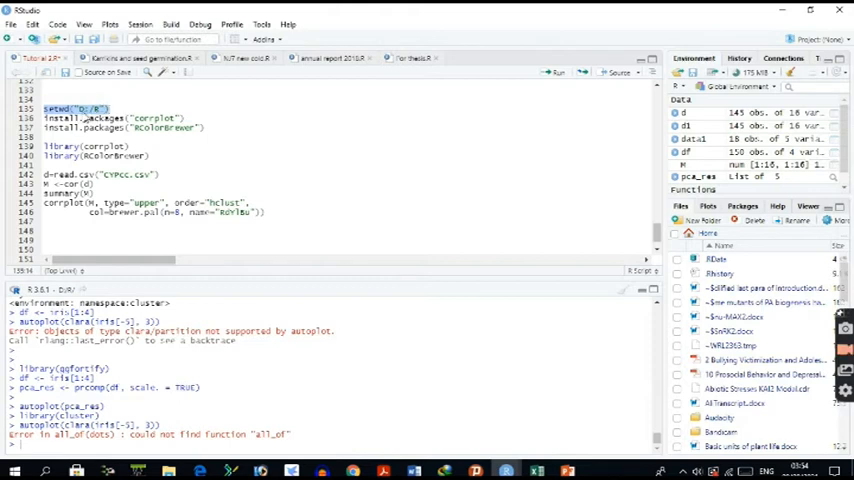
Step: Run the script through cor(d) and summary(M), printing the correlation matrix summary in the console
click(556, 76)
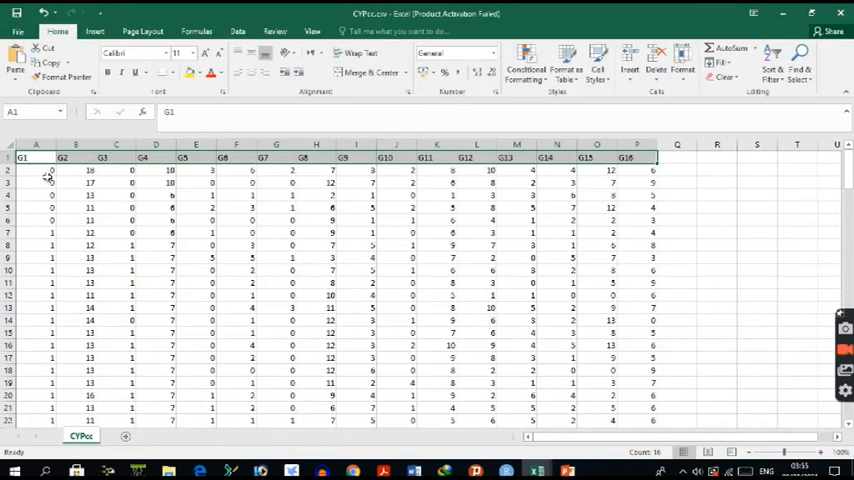
mouse_move(36, 200)
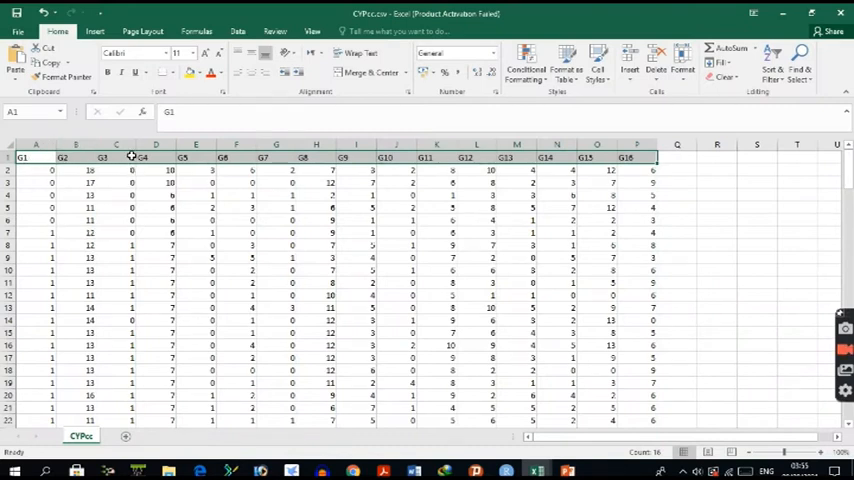
mouse_move(100, 160)
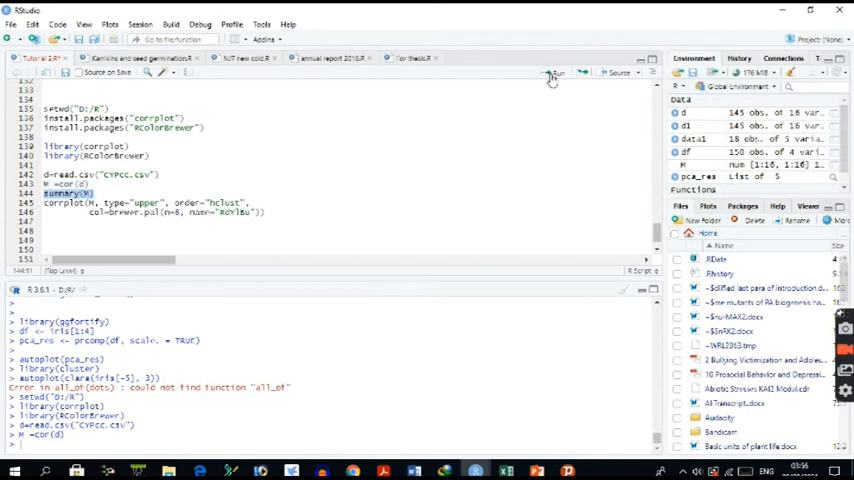
click(556, 72)
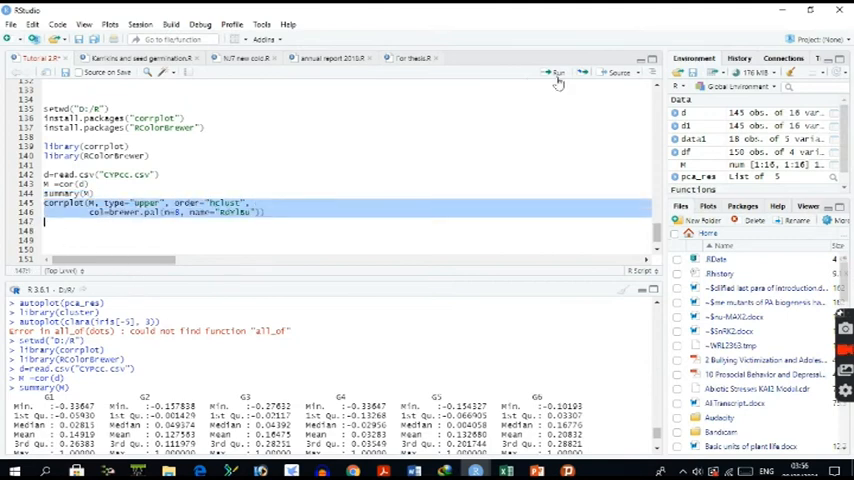
Step: Run corrplot(M, type="upper") to draw the gene plot and bring up the Export choices
click(548, 72)
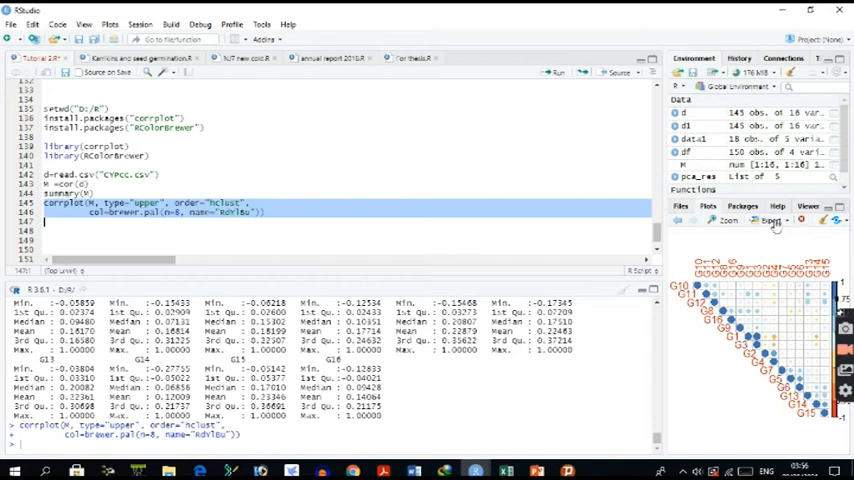
click(756, 220)
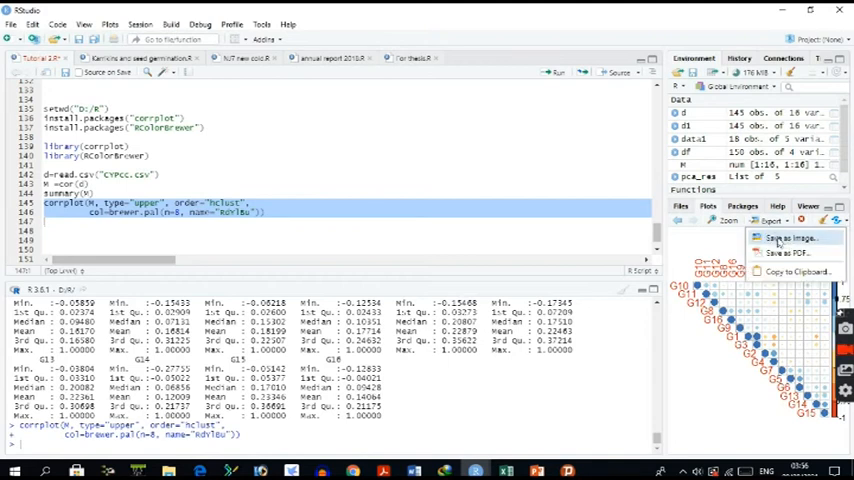
Step: Save the plot as a 1000 by 1000 TIFF image, Rplot03.tif, viewed after saving
click(788, 236)
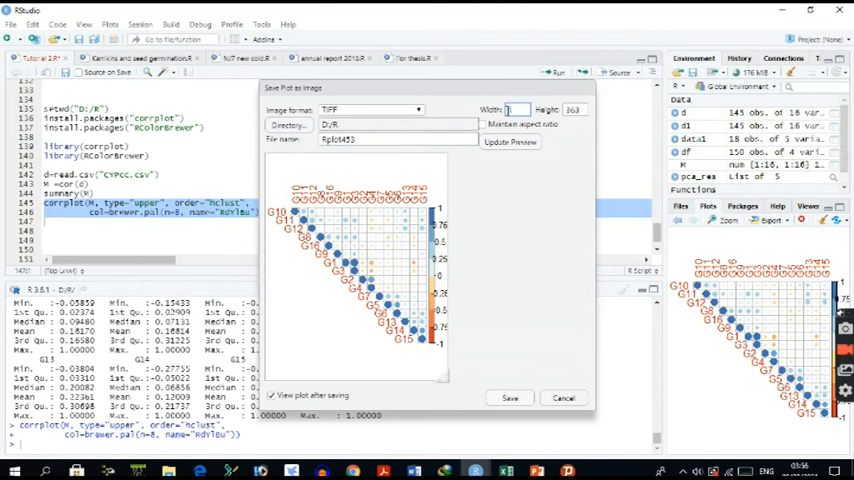
text(1000)
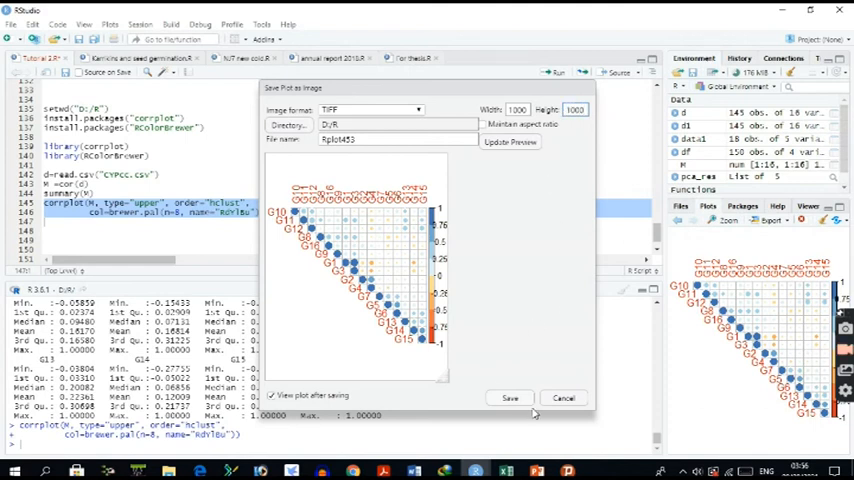
click(508, 396)
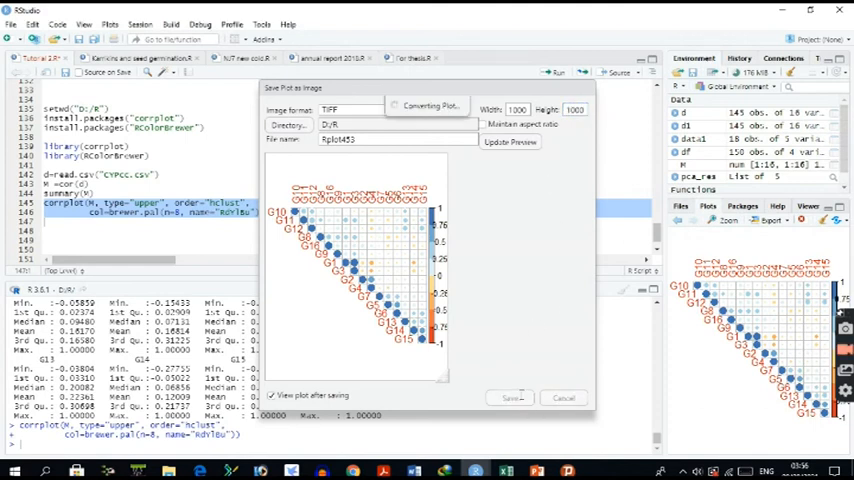
click(508, 396)
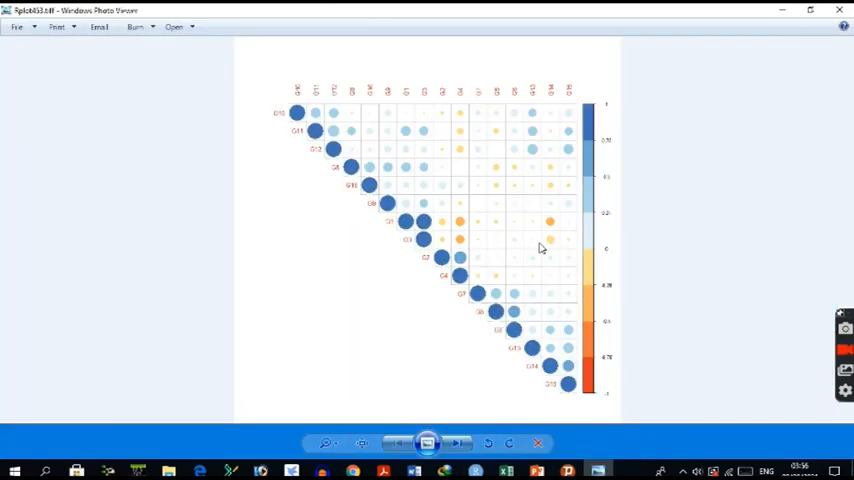
mouse_move(432, 212)
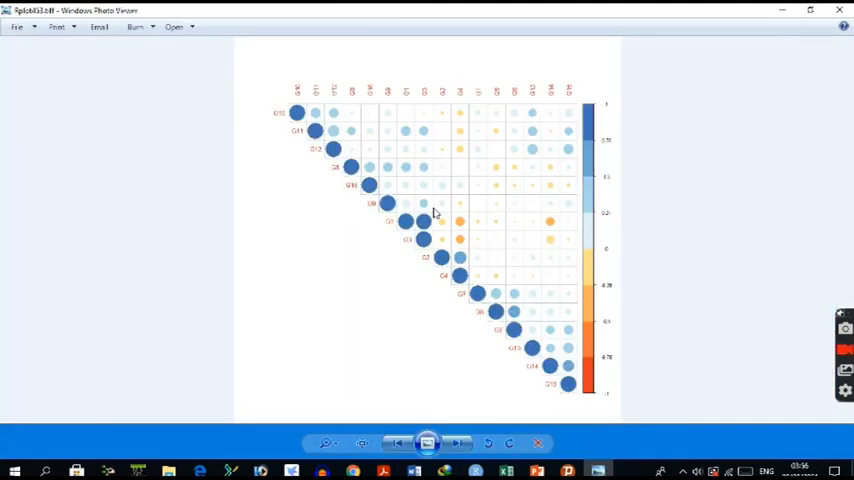